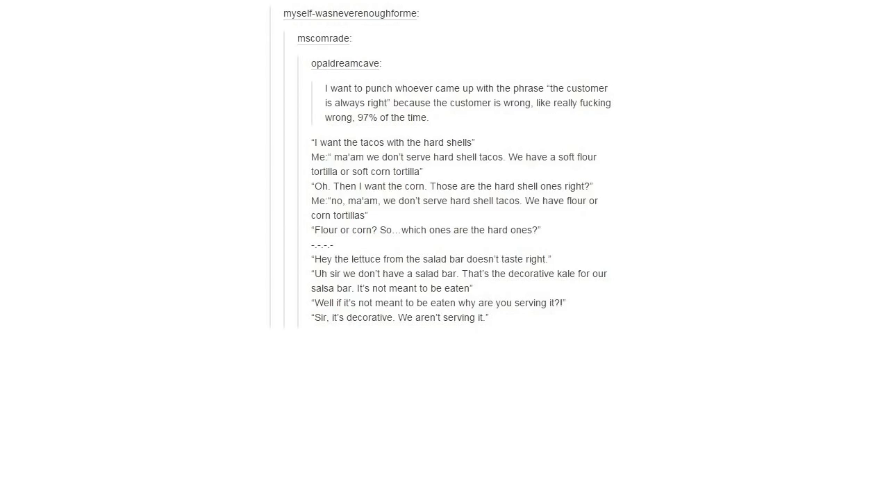
scroll(down, 3)
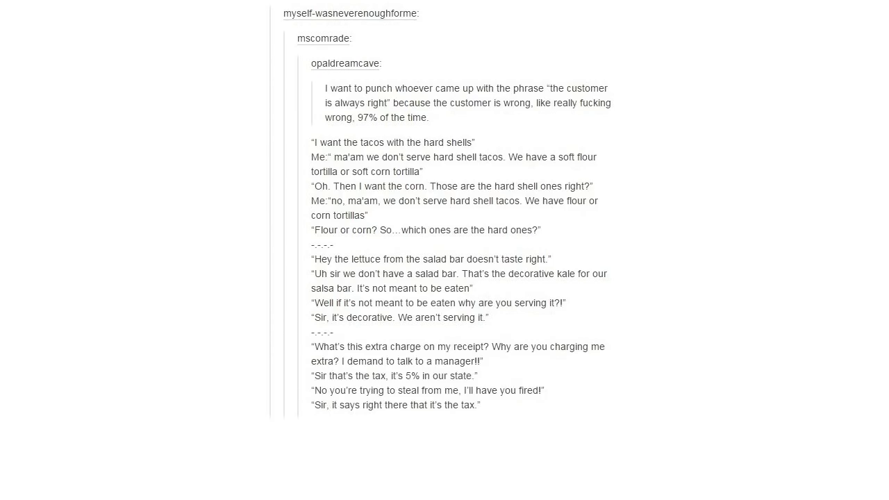